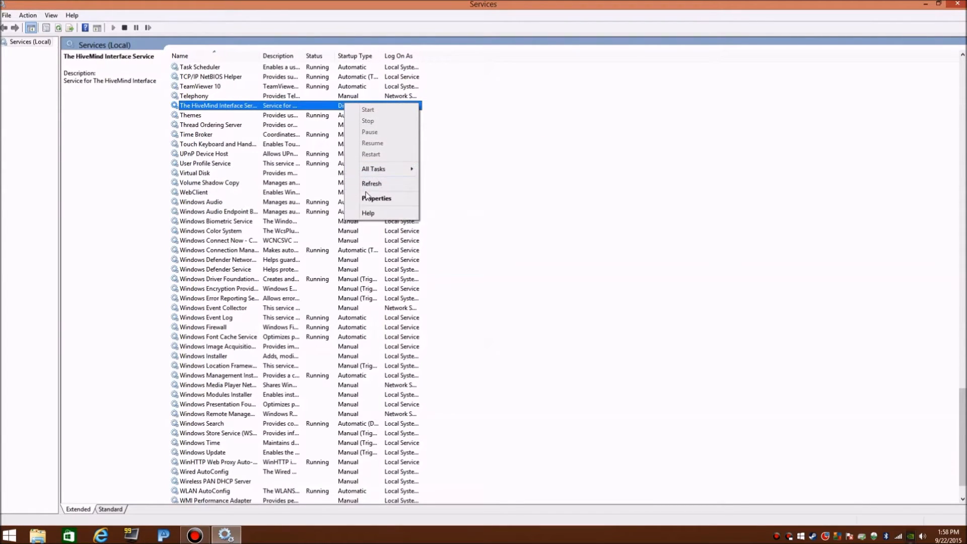
# - Set The HiveMind Interface Service's startup type to Disabled and stop it
pyautogui.click(376, 198)
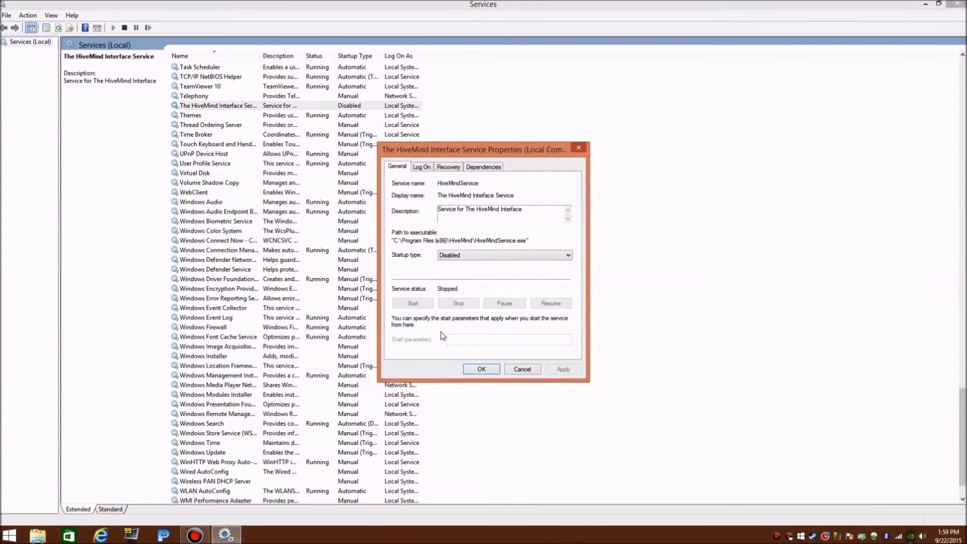